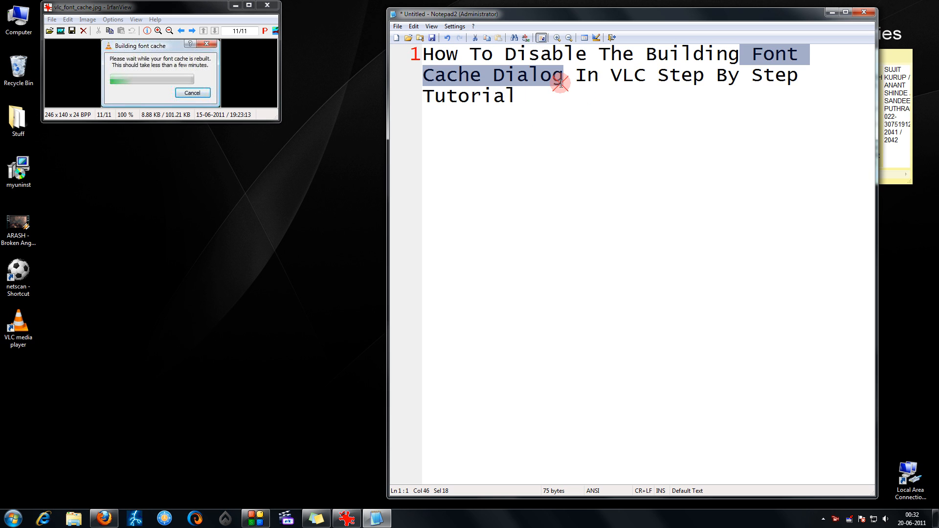
mouse_move(737, 80)
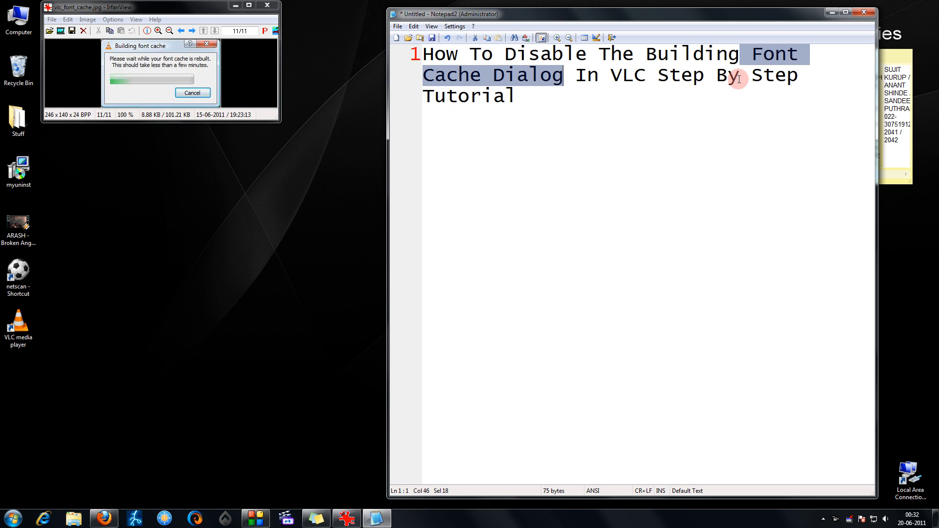
mouse_move(346, 119)
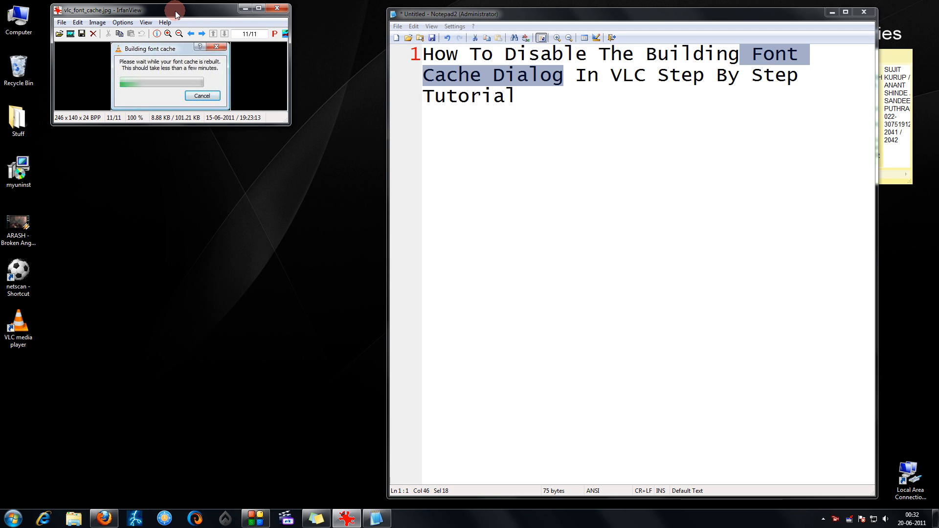
mouse_move(180, 141)
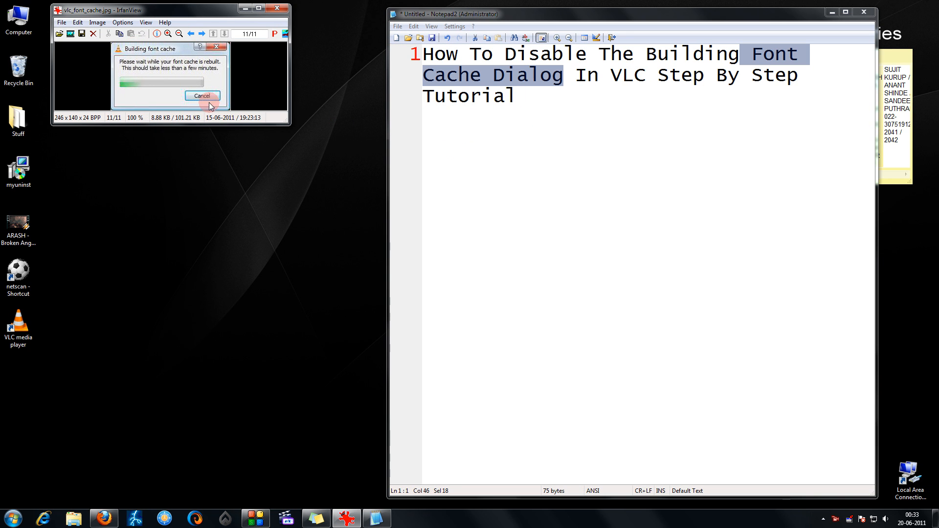
mouse_move(174, 104)
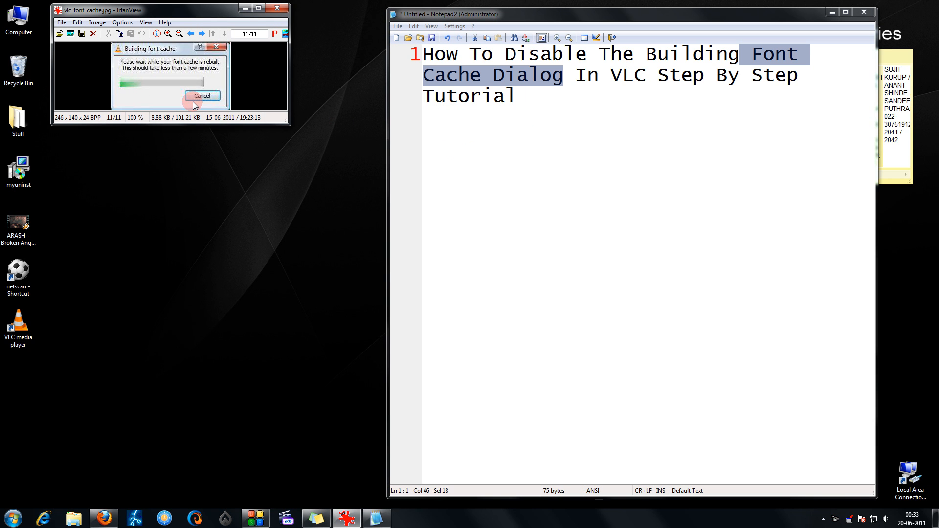
mouse_move(127, 62)
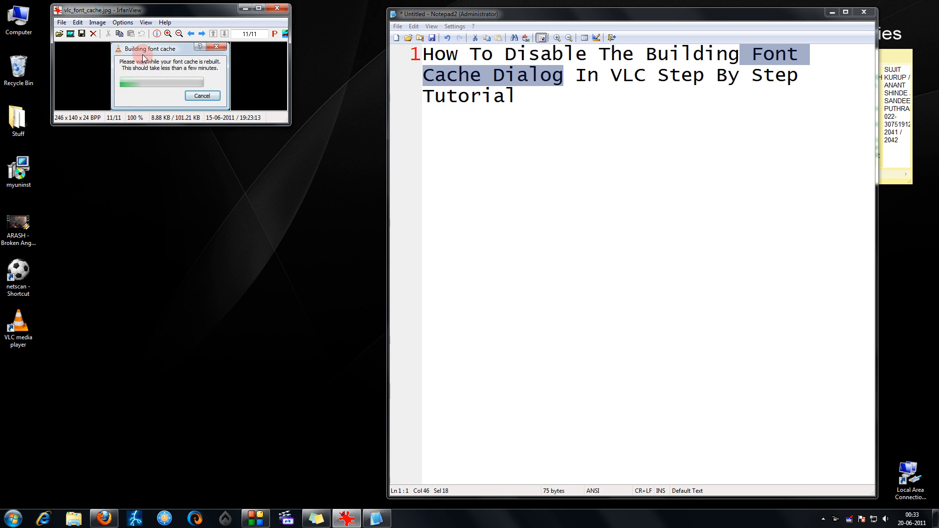
mouse_move(107, 69)
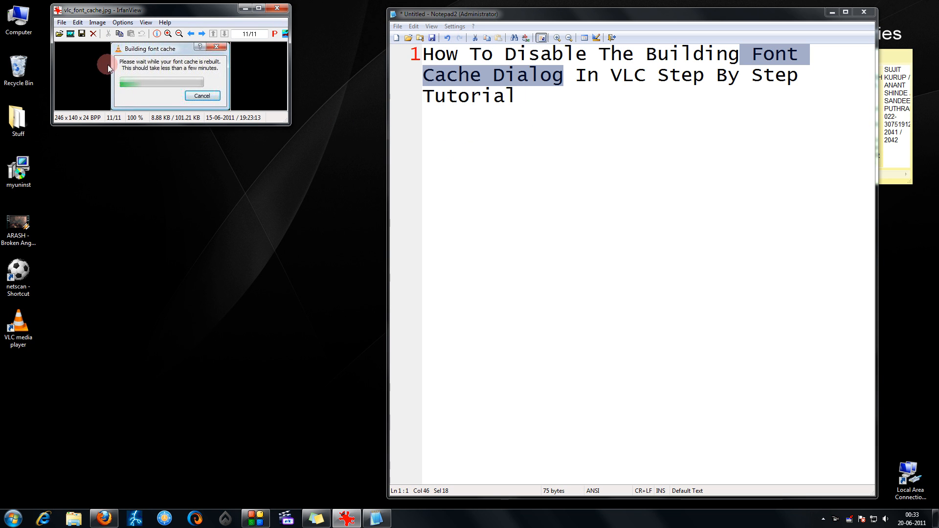
mouse_move(141, 55)
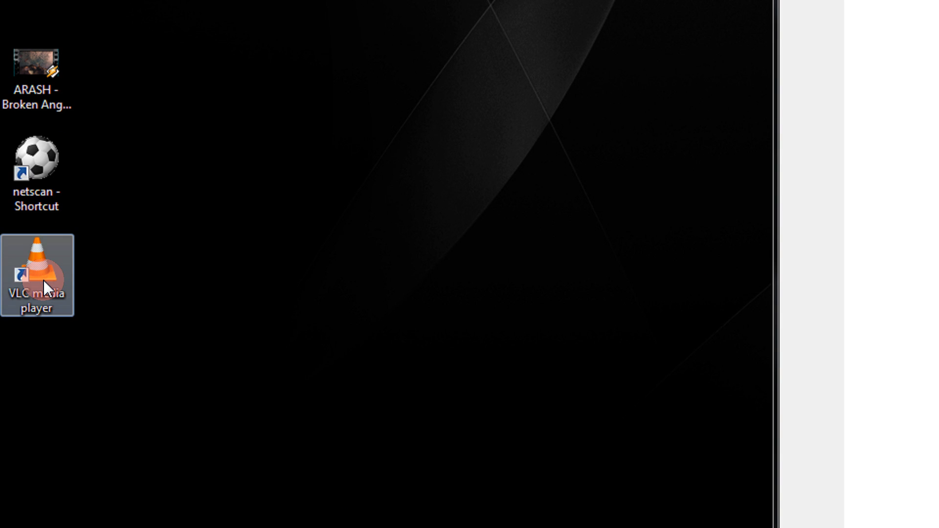
- Launch VLC from the desktop shortcut and pull down its Tools menu
double_click(36, 263)
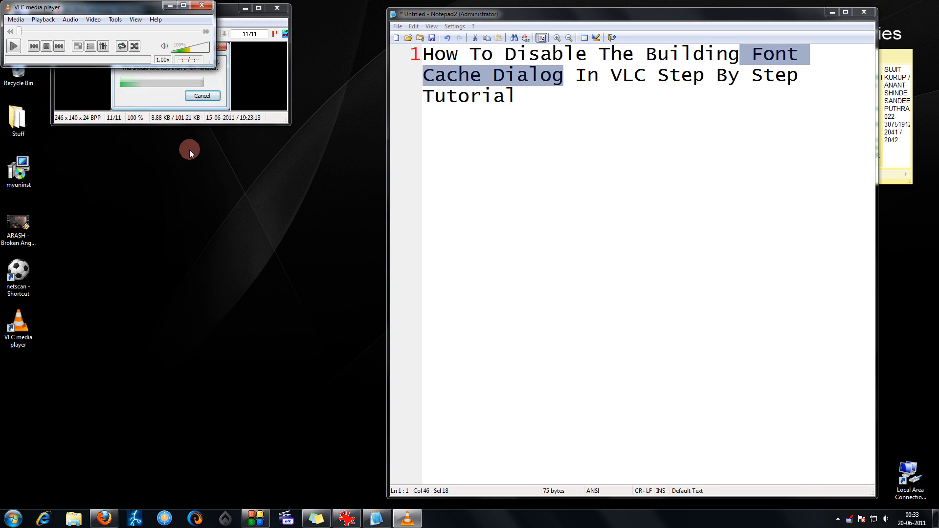
mouse_move(203, 44)
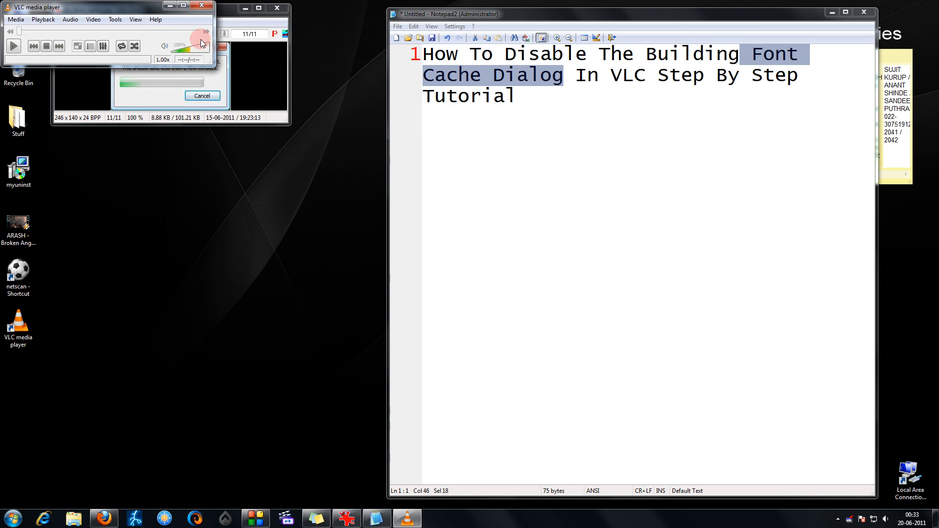
left_click(115, 19)
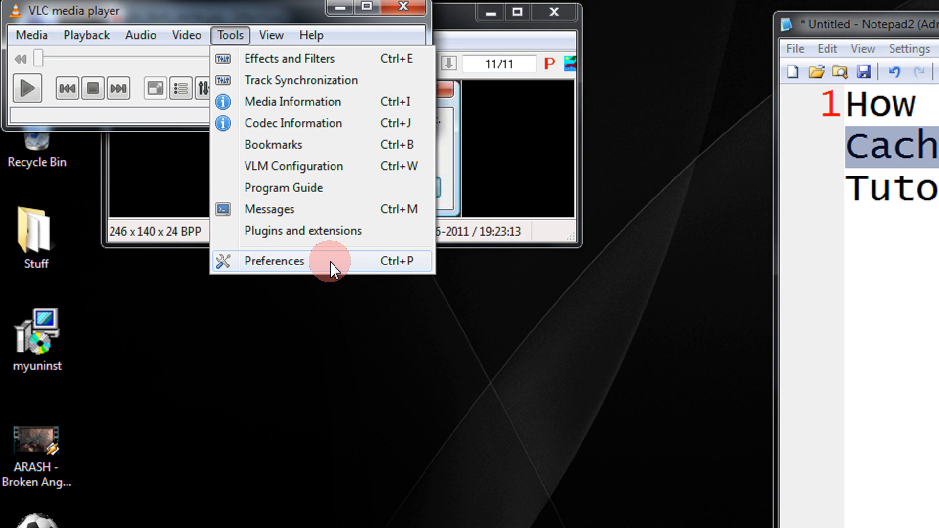
- Bring up Preferences and switch Show settings from Simple to All
left_click(273, 260)
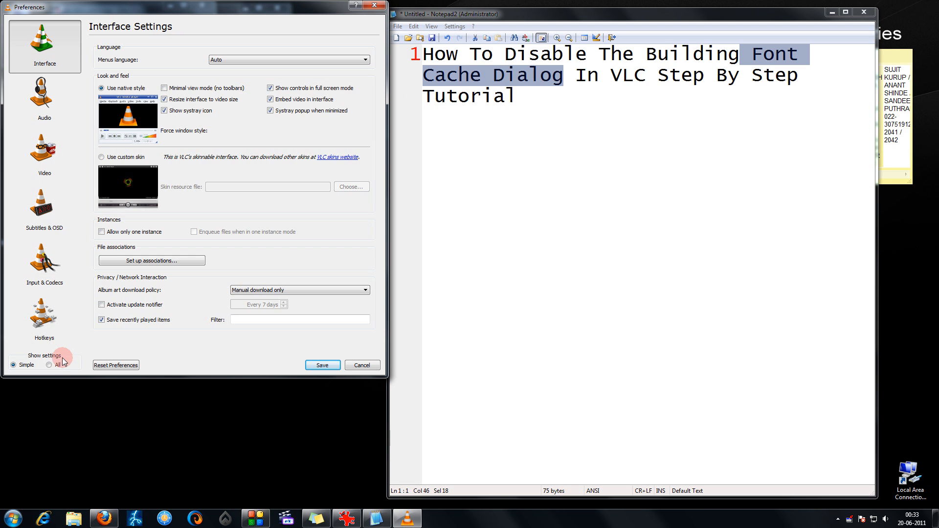
left_click(60, 358)
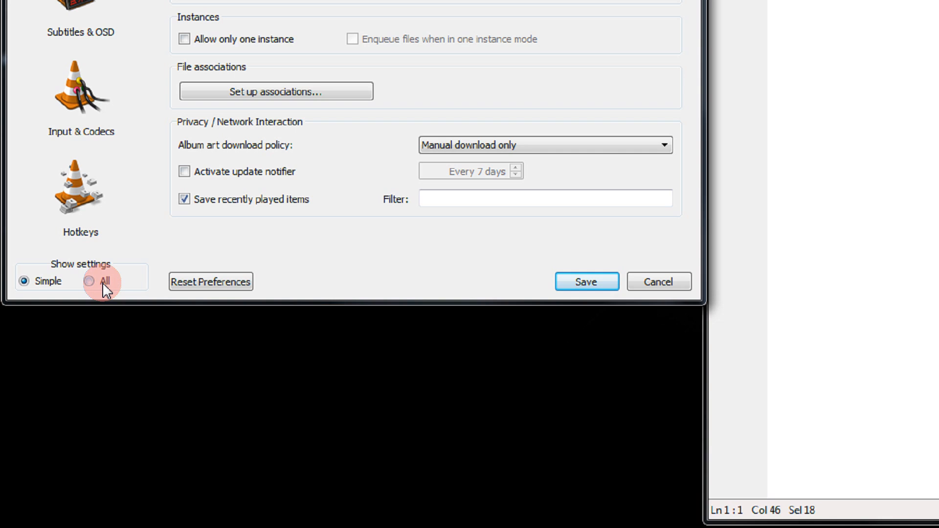
left_click(97, 282)
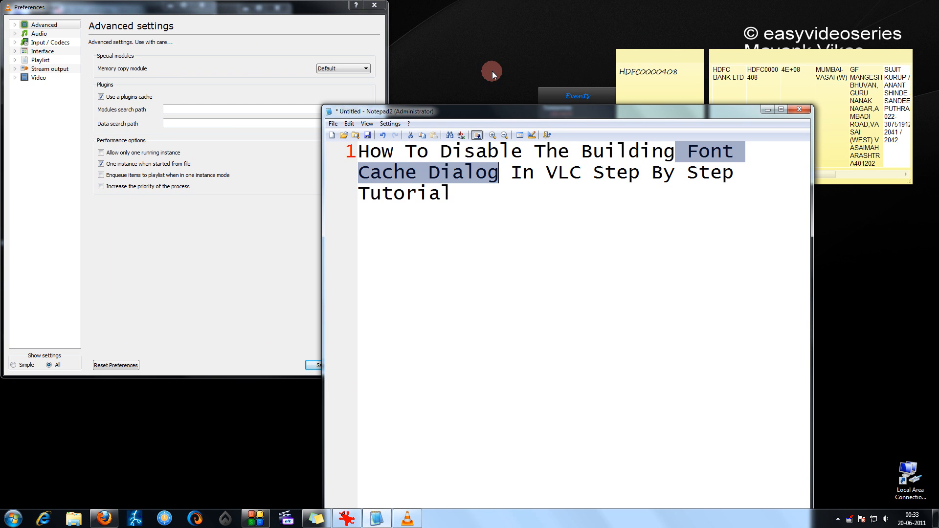
- Under Video > Subtitles/OSD, choose Dummy font renderer function as the Text rendering module
left_click(38, 78)
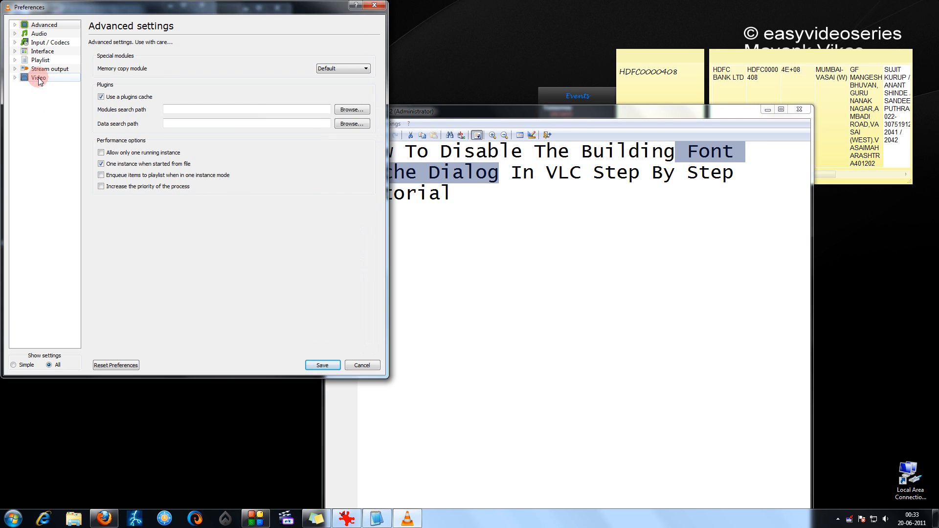
left_click(37, 78)
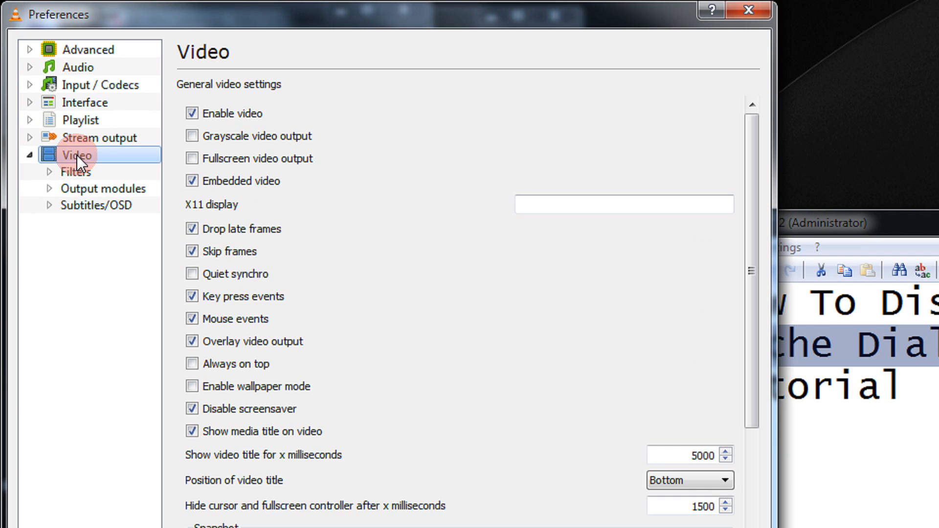
left_click(97, 204)
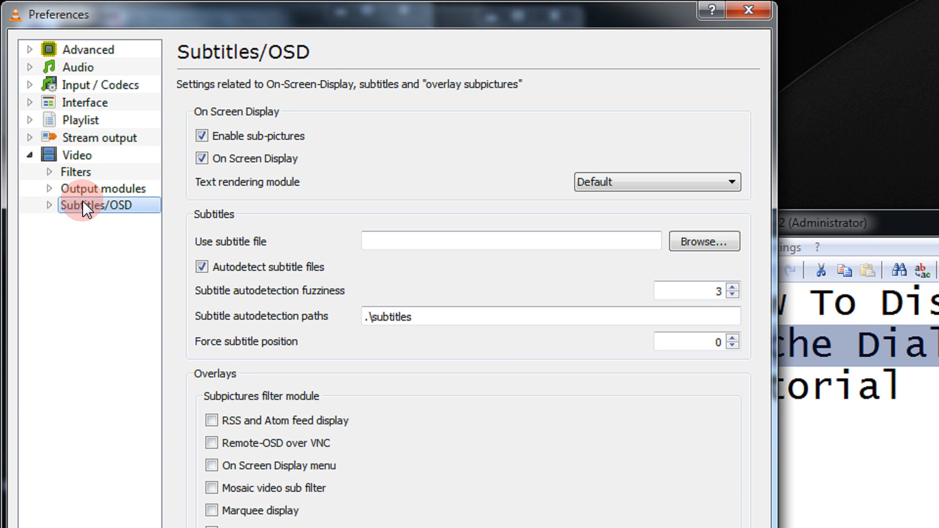
mouse_move(609, 200)
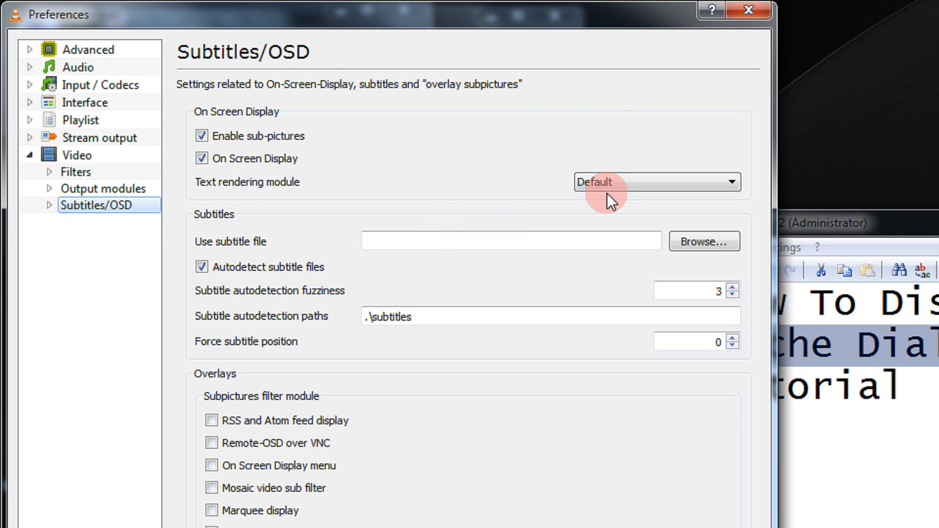
left_click(656, 182)
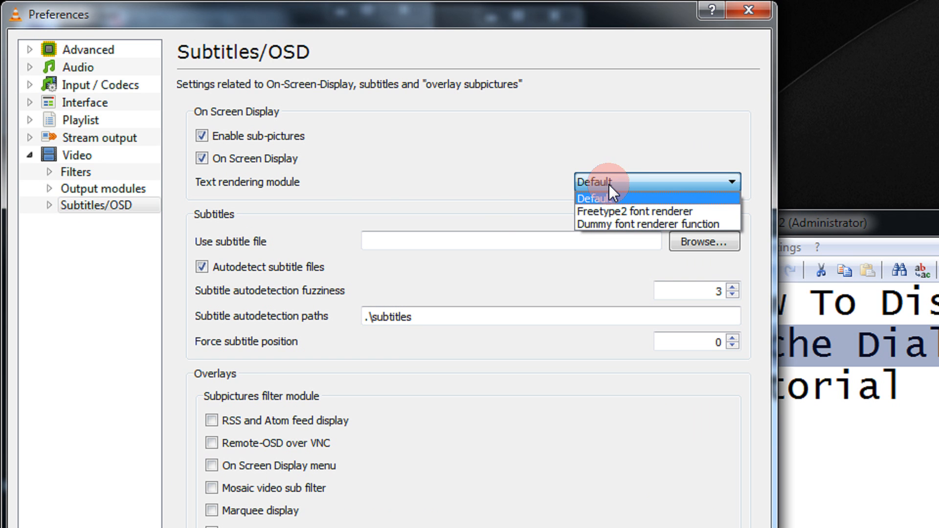
mouse_move(650, 224)
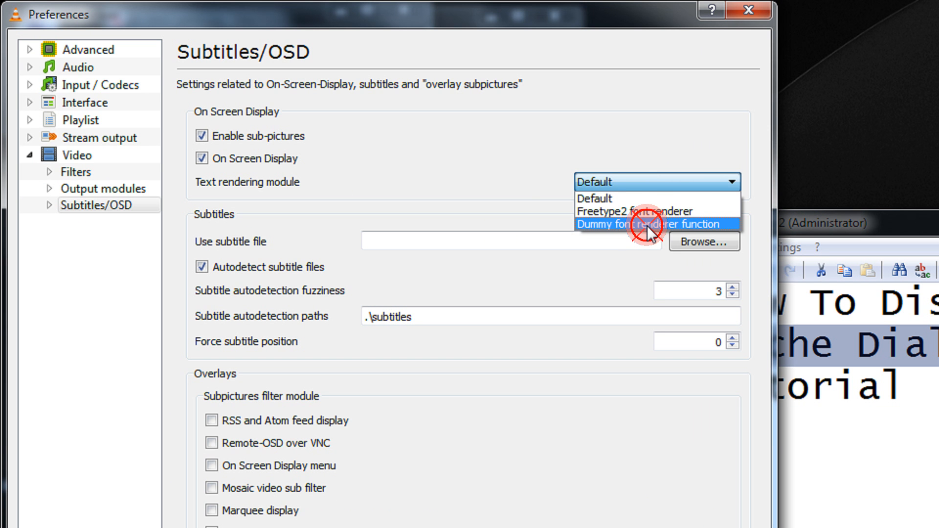
left_click(650, 224)
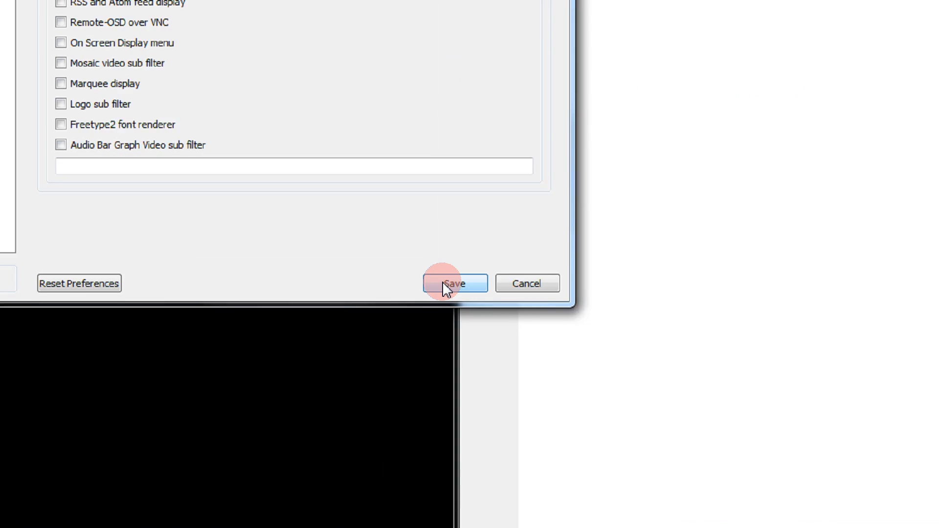
- Save the preferences and close VLC
left_click(453, 284)
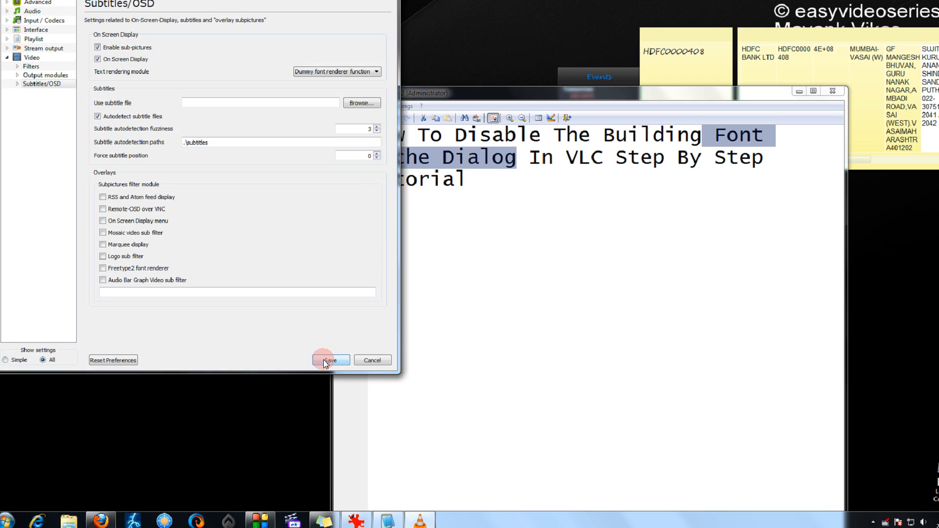
left_click(330, 360)
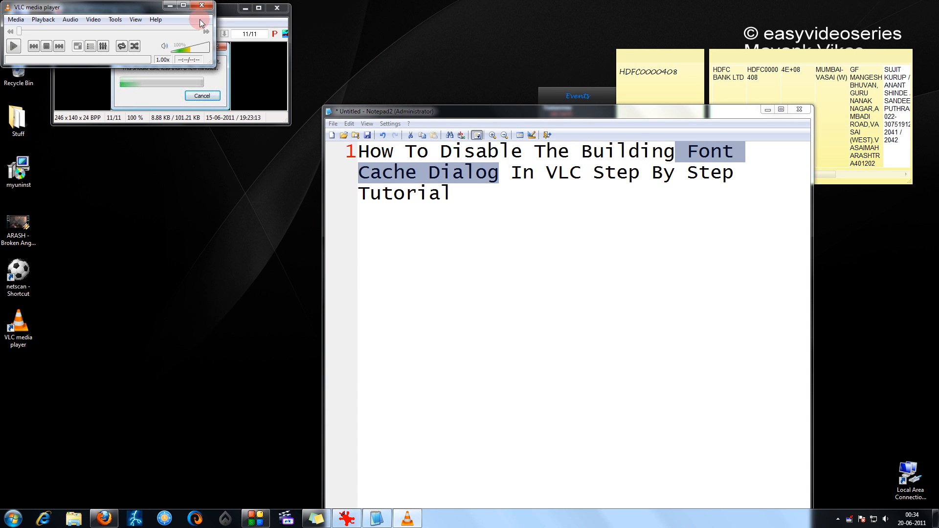
left_click(202, 6)
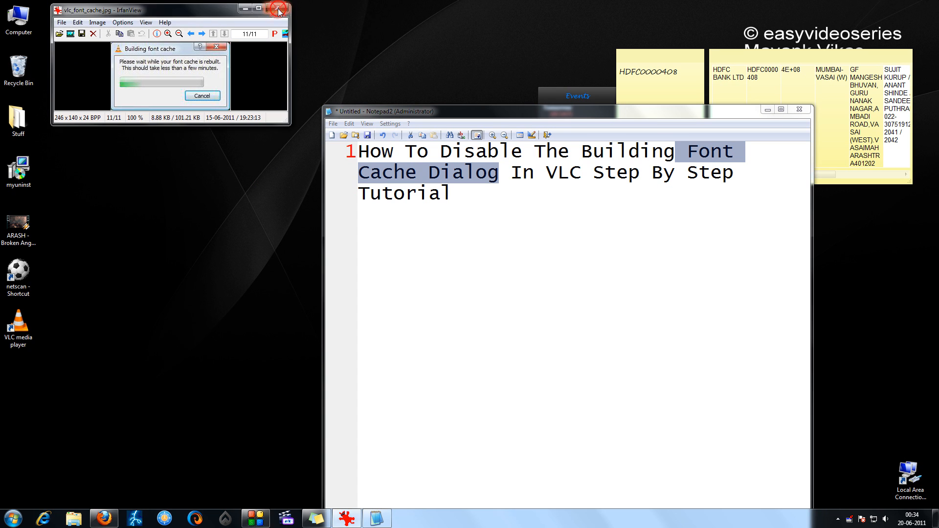
- Close the IrfanView screenshot and clear the highlight on the Notepad2 tutorial title
left_click(277, 10)
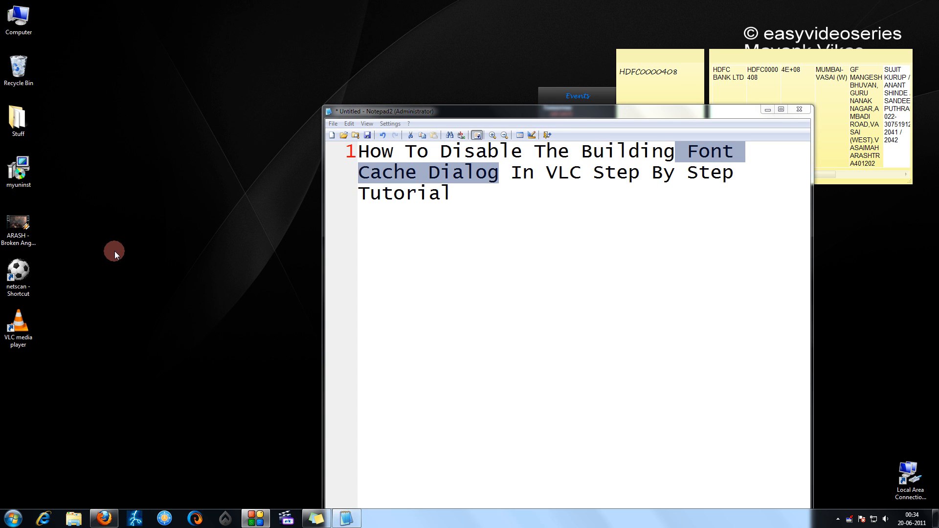
left_click(406, 172)
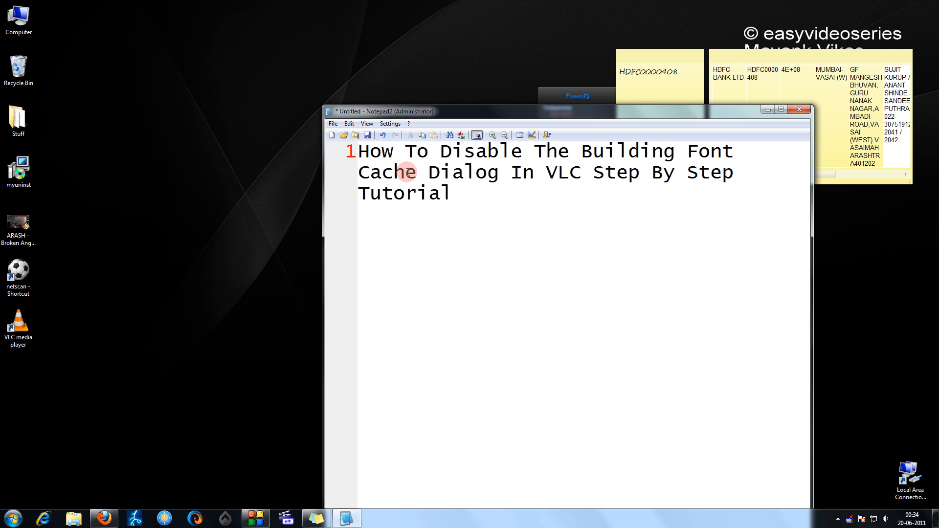